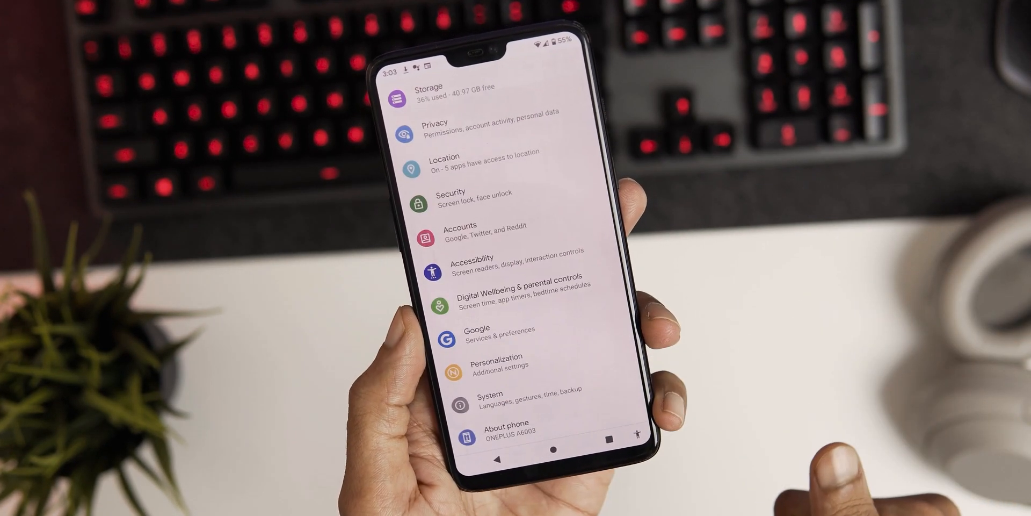
Browse Display settings, then land on Apps & notifications with recently opened apps
scroll(down, 3)
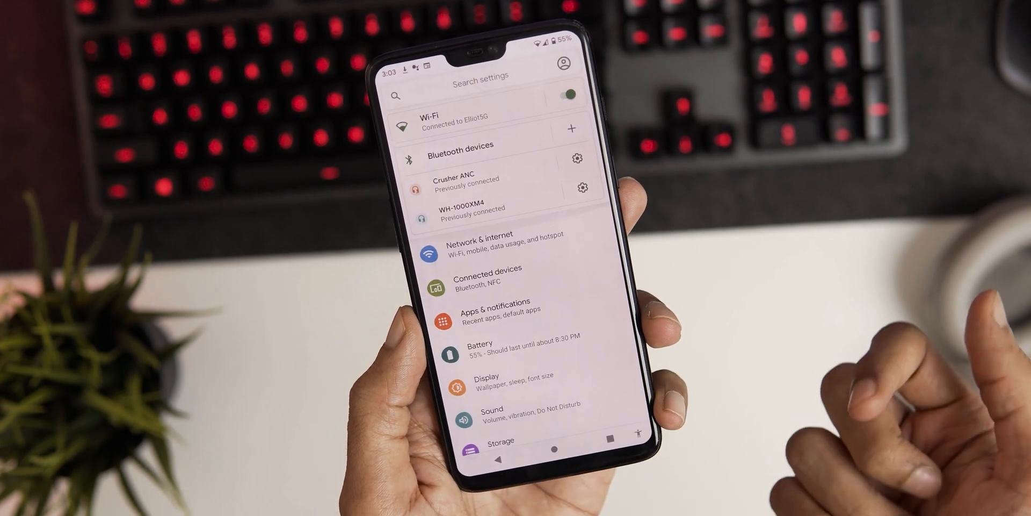
click(485, 381)
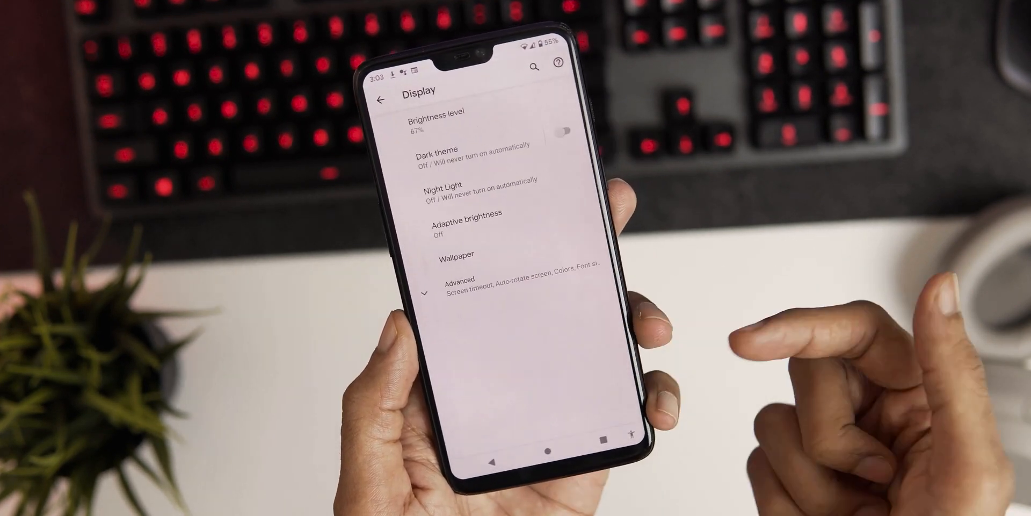
click(567, 131)
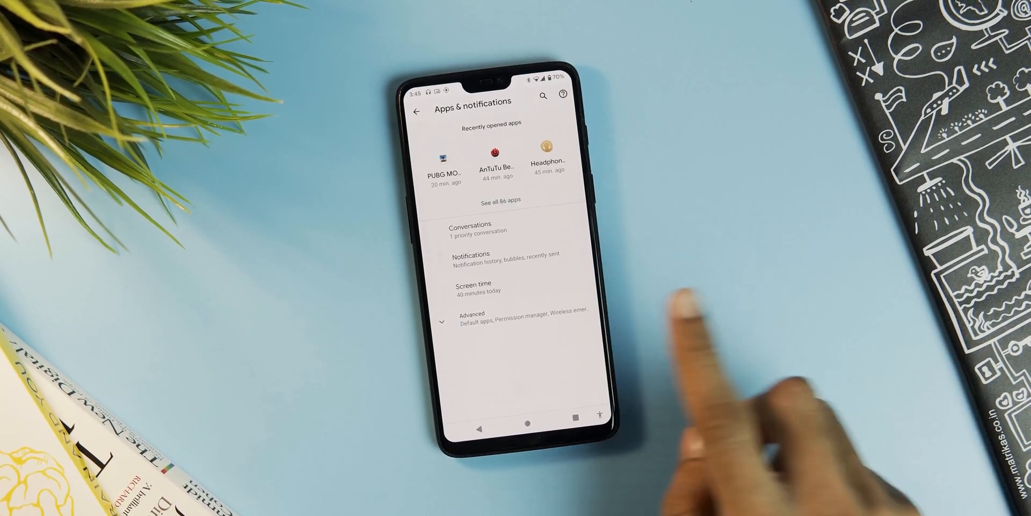
Check the Bubbles page under Notifications, then pull down quick settings with music controls
click(509, 259)
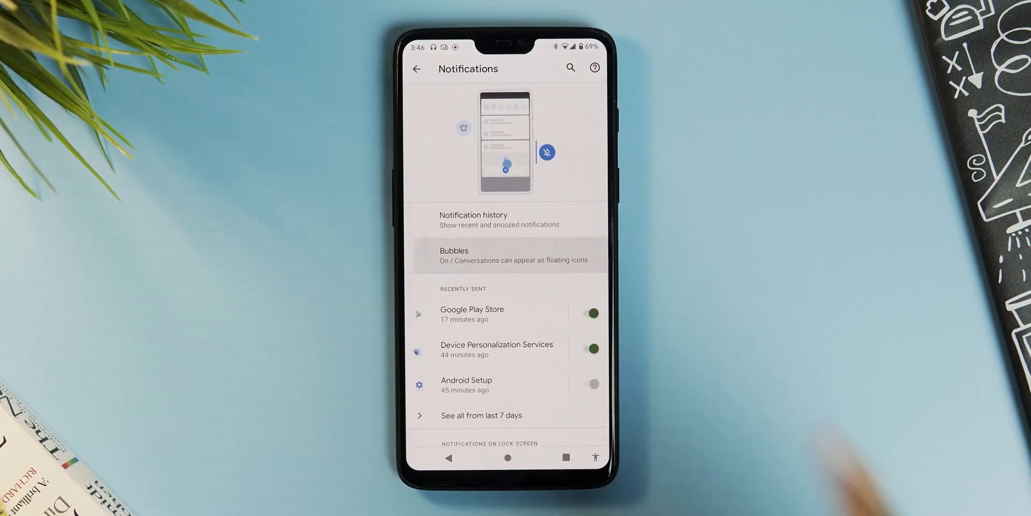
click(514, 254)
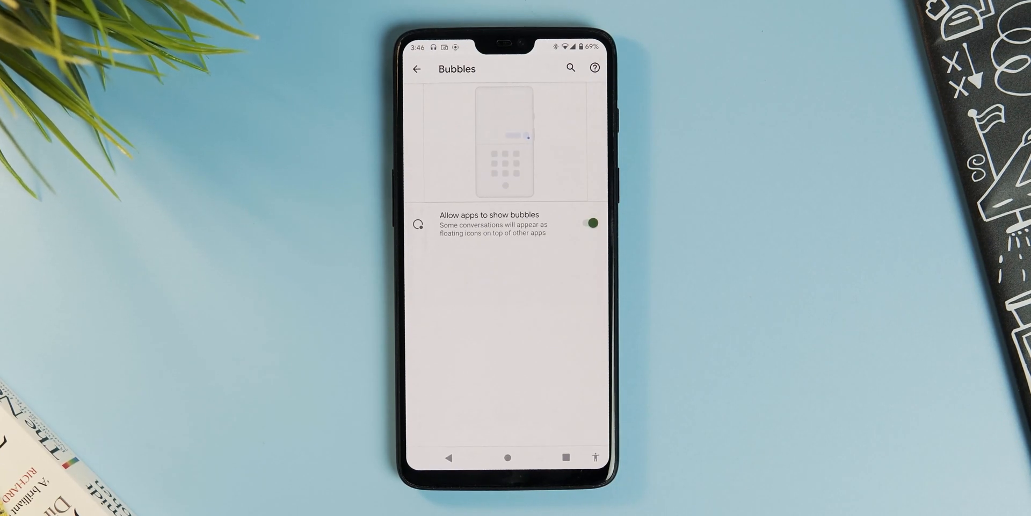
click(416, 69)
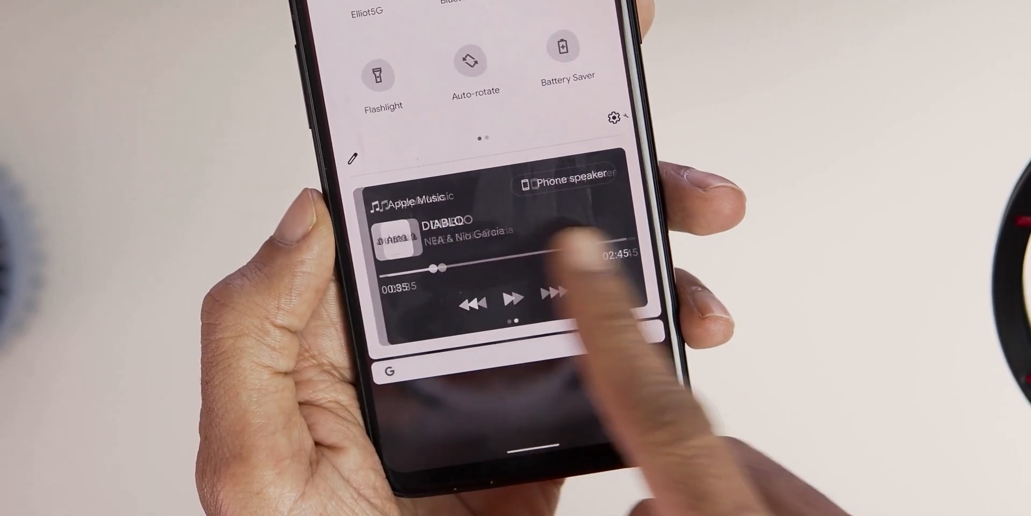
Launch Settings from the app drawer and view Sound with media, call, ring and alarm volumes
scroll(down, 3)
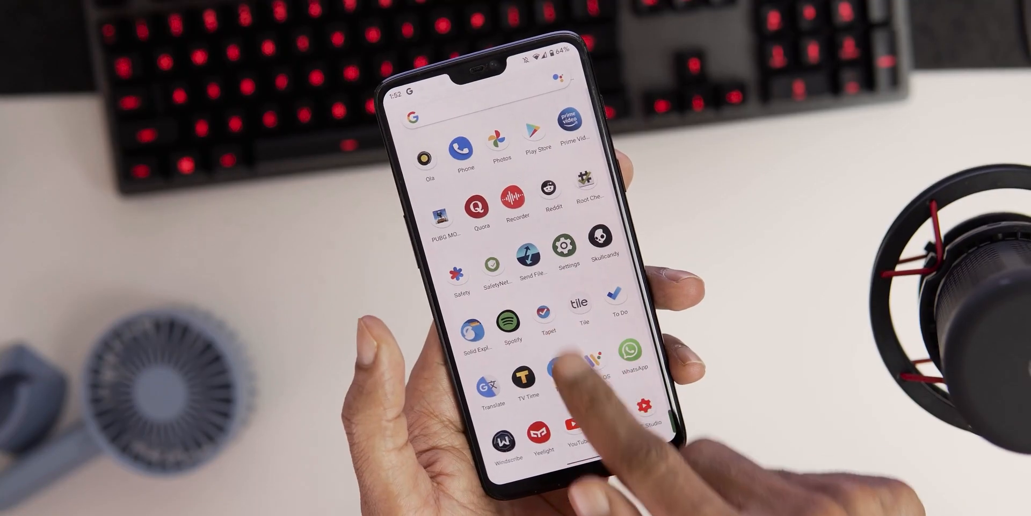
click(551, 244)
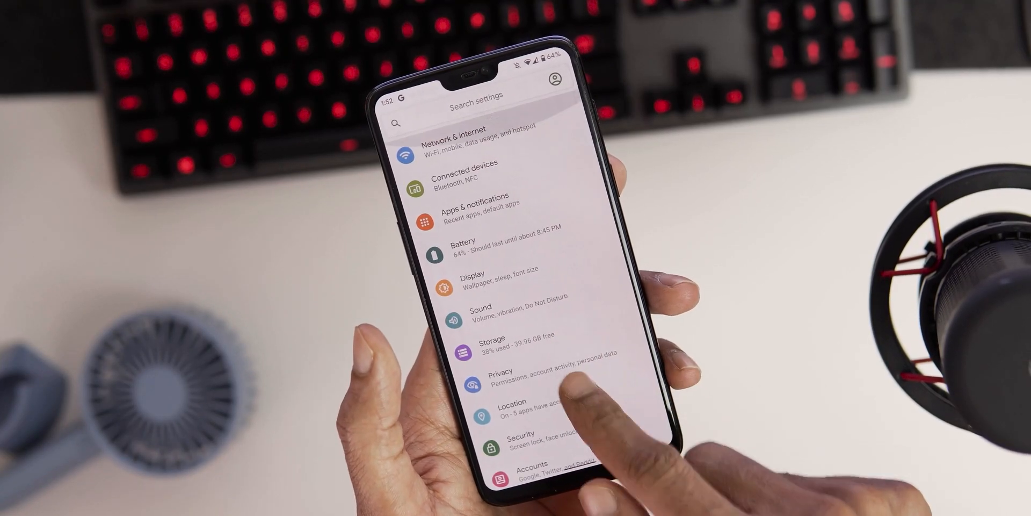
click(482, 311)
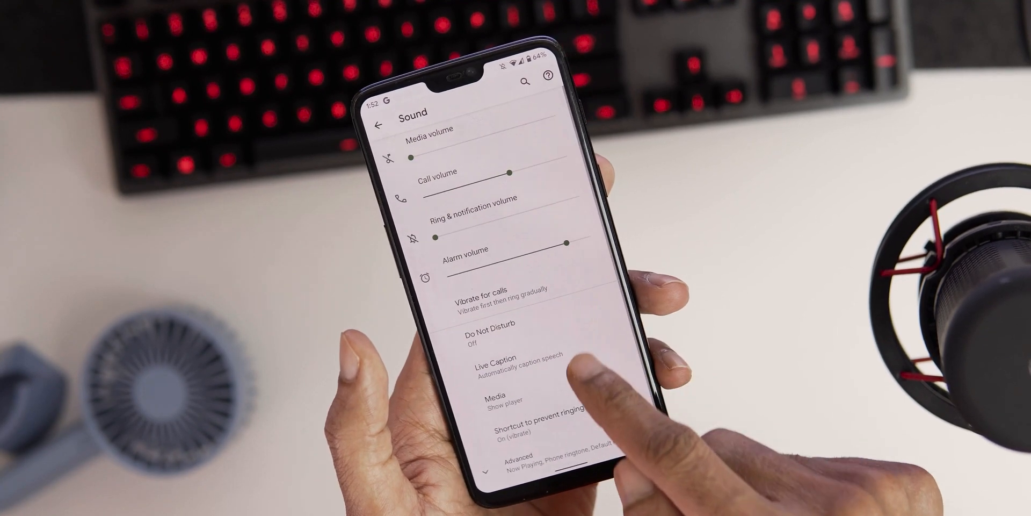
click(491, 400)
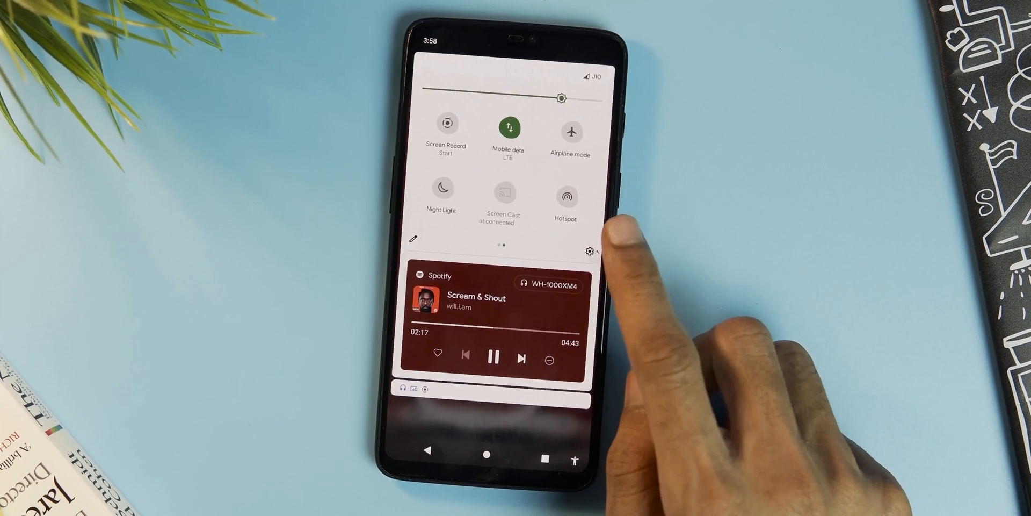
Toggle a tile on the second page of quick settings beside the Spotify player
click(585, 250)
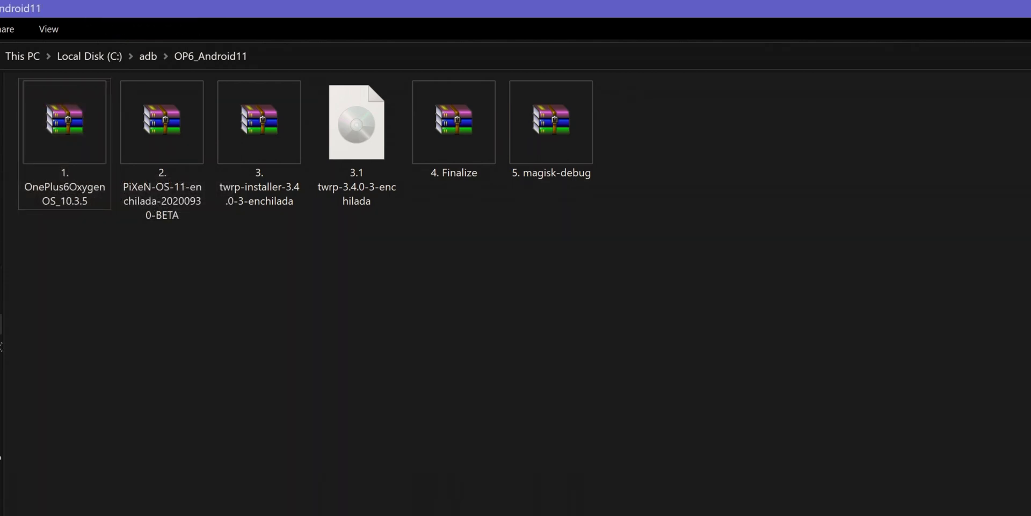
Select the TWRP installer ZIP in C:\adb\OP6_Android11 to view its type and size
click(550, 128)
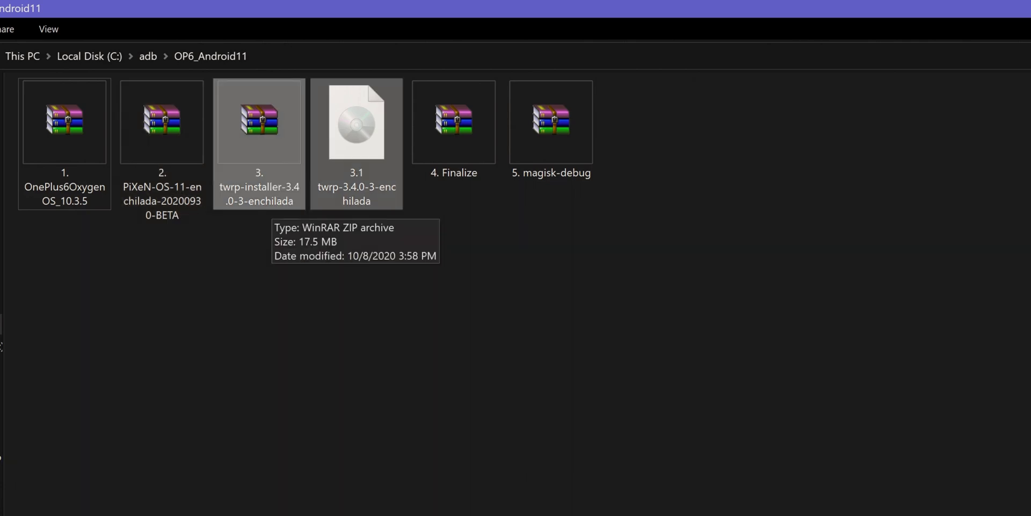
mouse_move(355, 121)
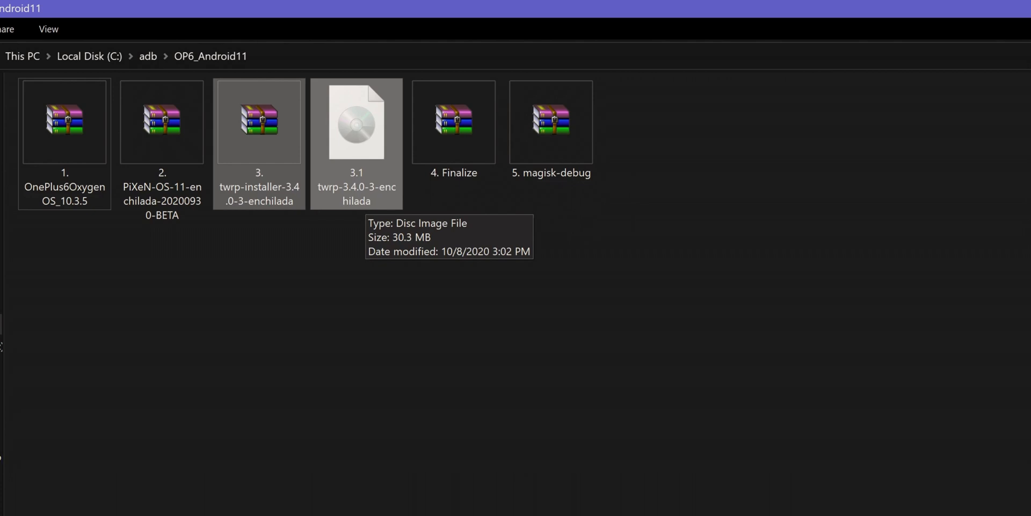
mouse_move(453, 121)
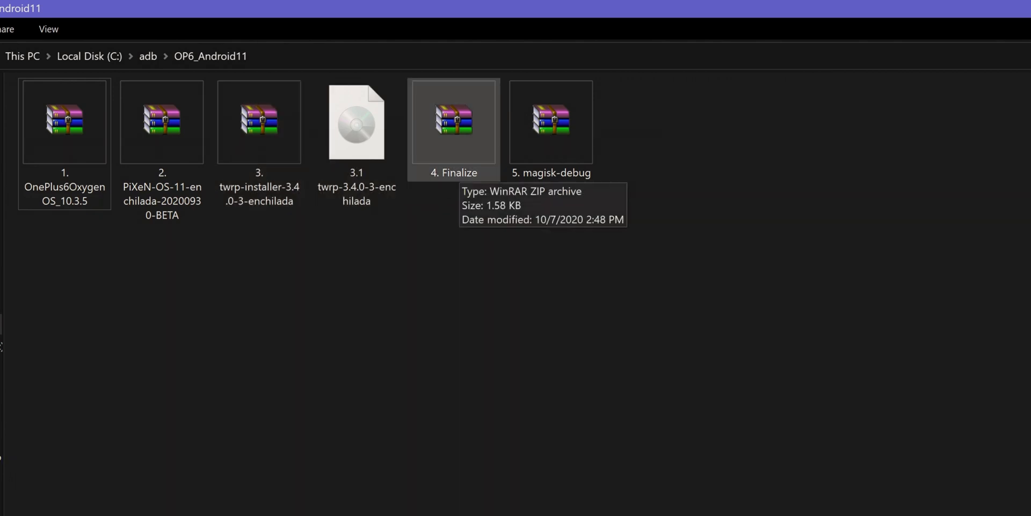
mouse_move(551, 122)
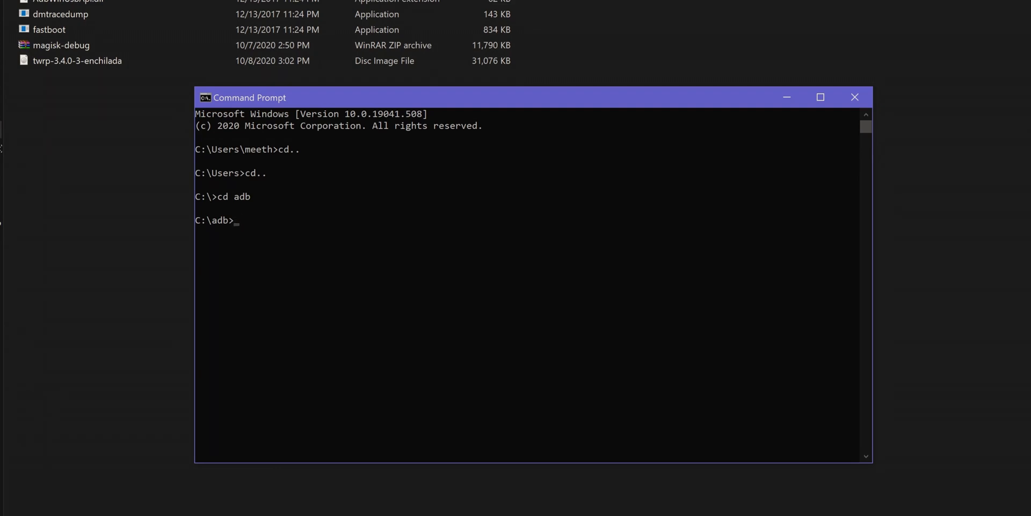
Confirm one fastboot device, then enter 'fastboot boot twrp-3.4.0-3-enchilada.img' to boot TWRP
text(fastboot d)
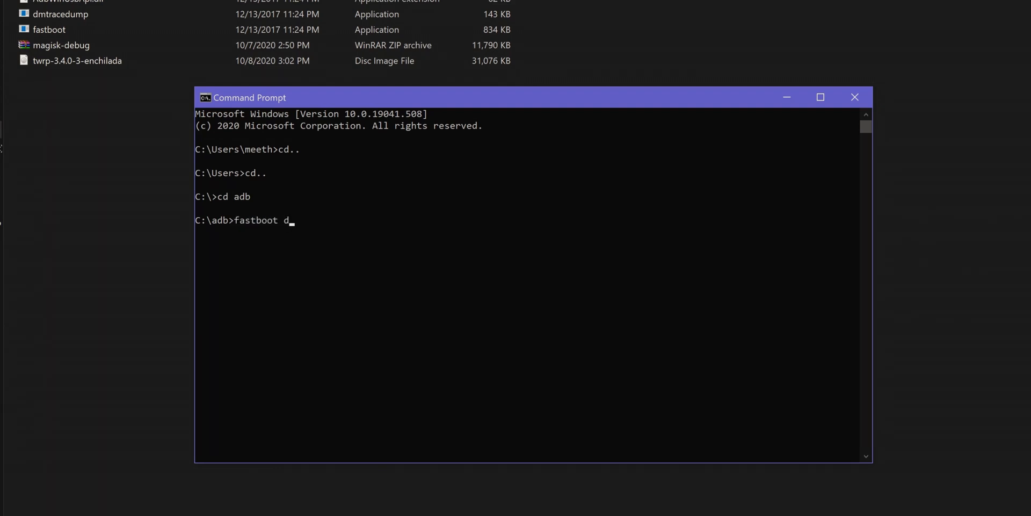
key(Return)
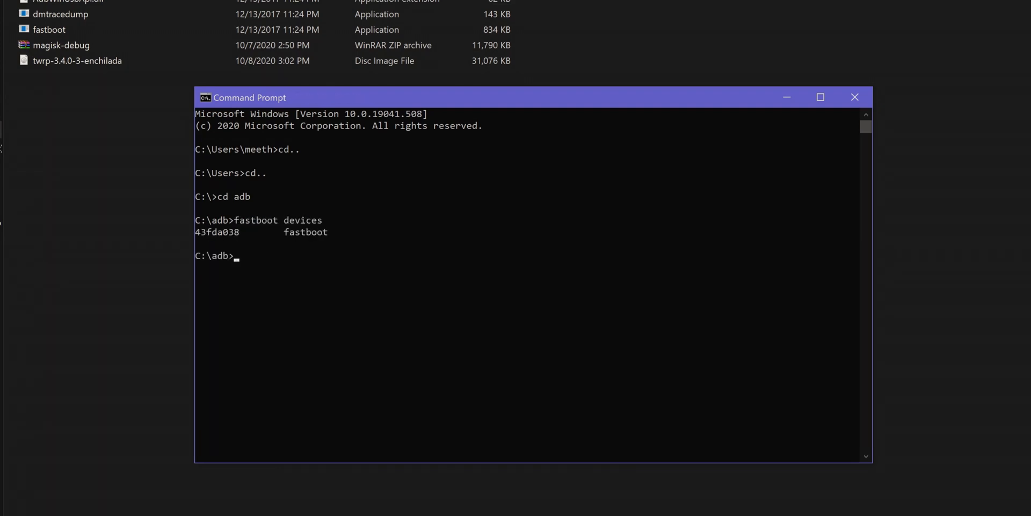
click(77, 60)
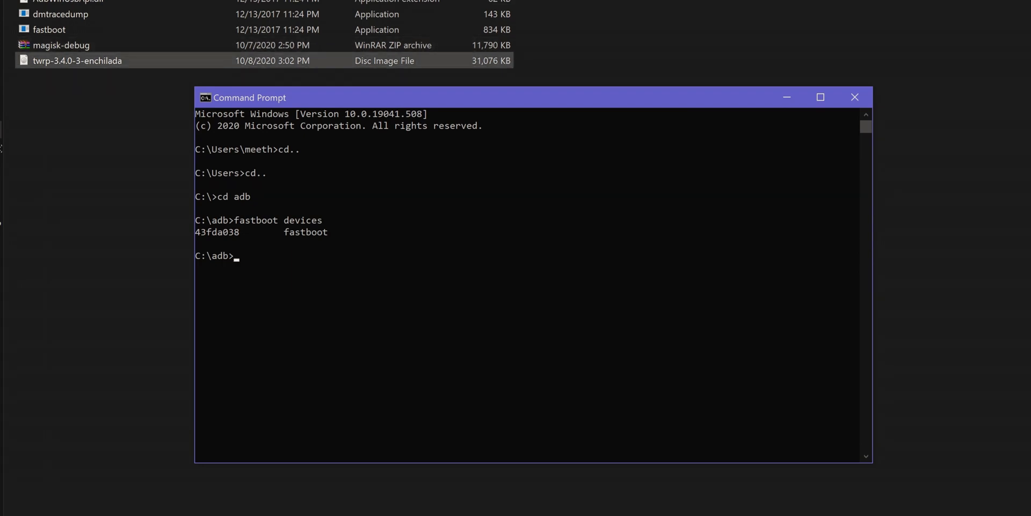
text(fastboot)
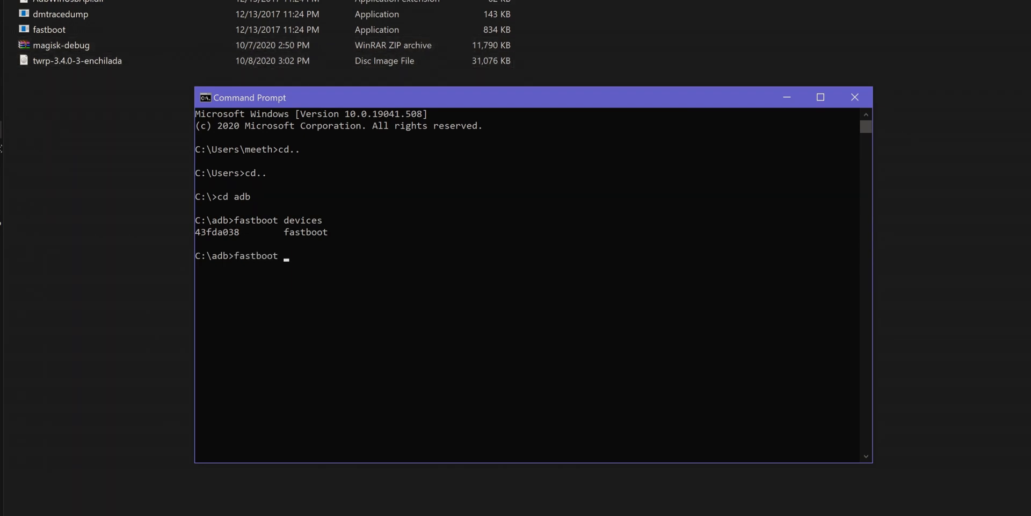
text(boot twrp-3.4.0-3-enchilada.)
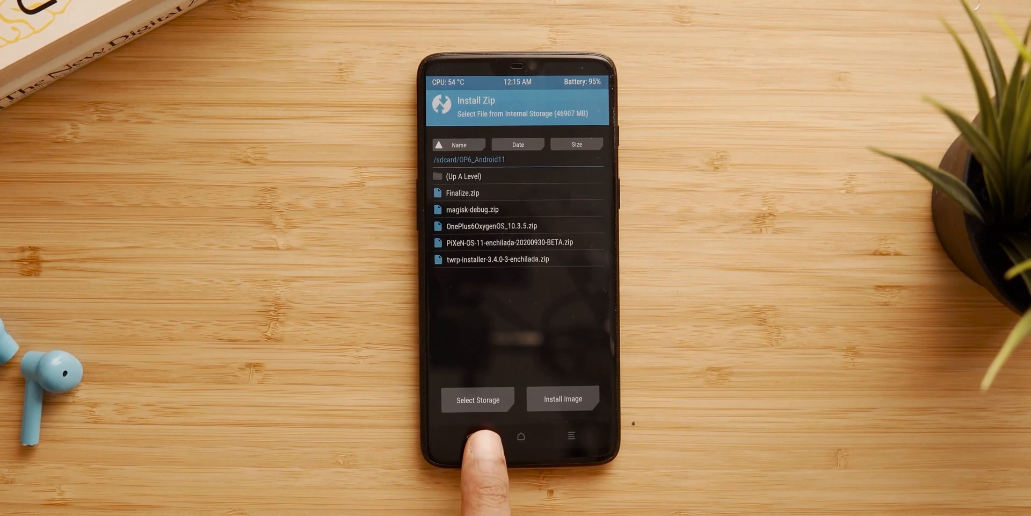
Select PiXeN-OS-11-enchilada-20200930-BETA.zip and swipe to confirm flashing it
click(503, 242)
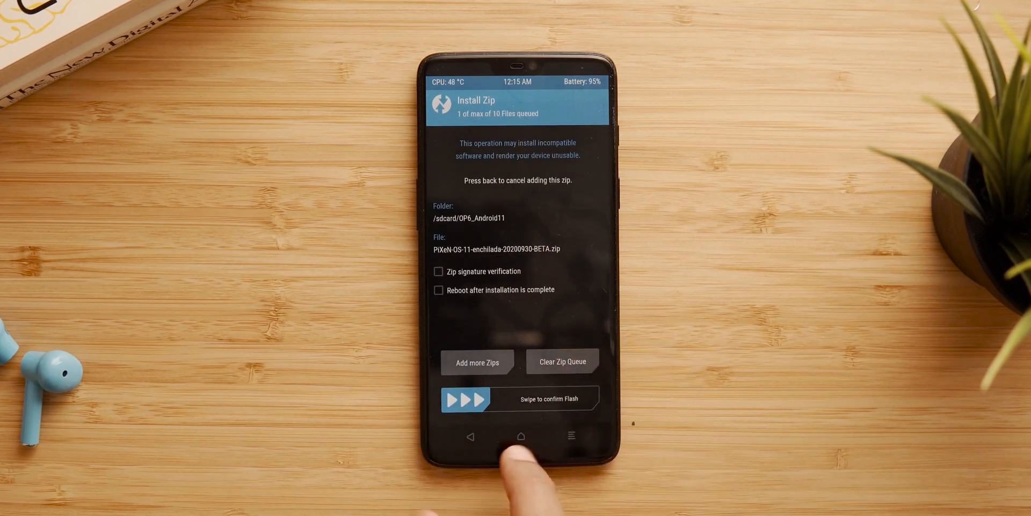
drag(468, 399, 592, 398)
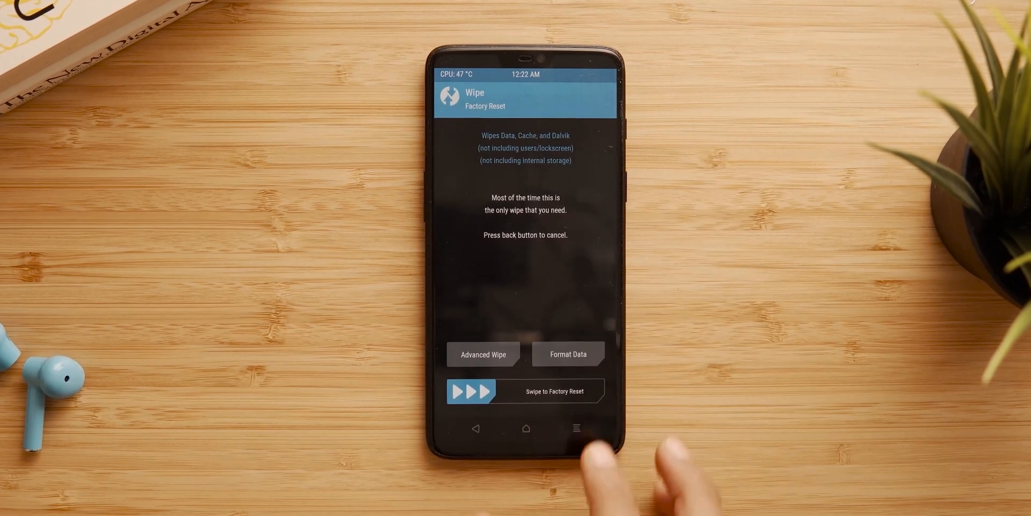
Format Data from Wipe, confirming with 'yes'
click(567, 353)
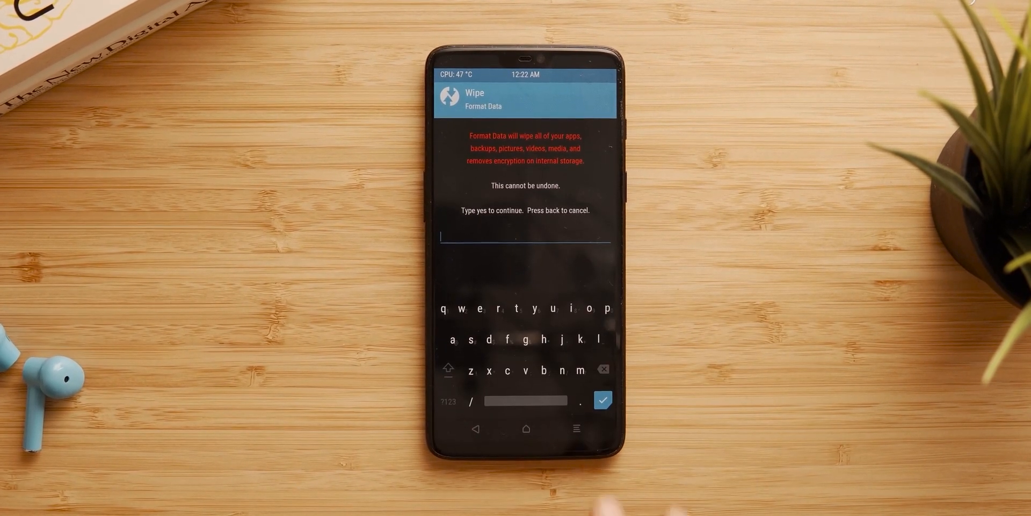
text(yes)
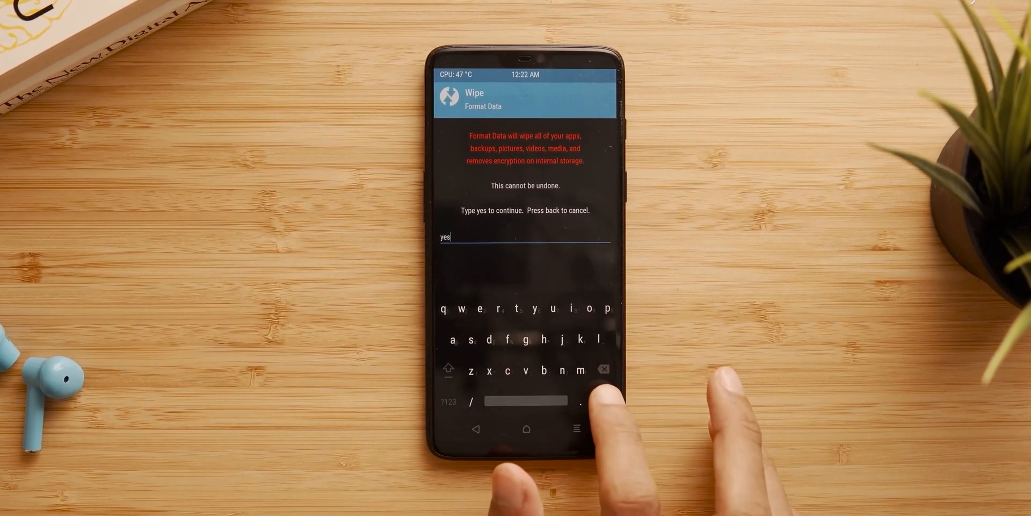
key(enter)
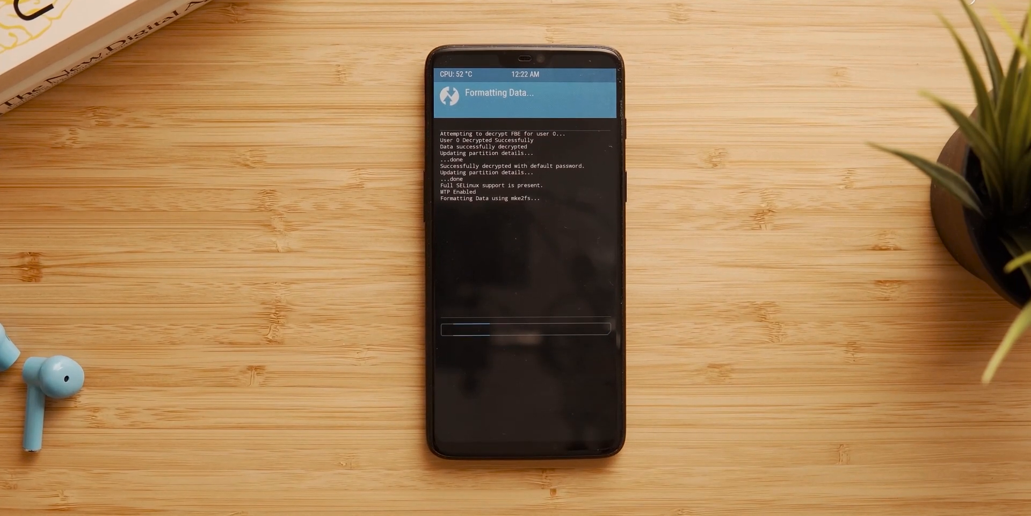